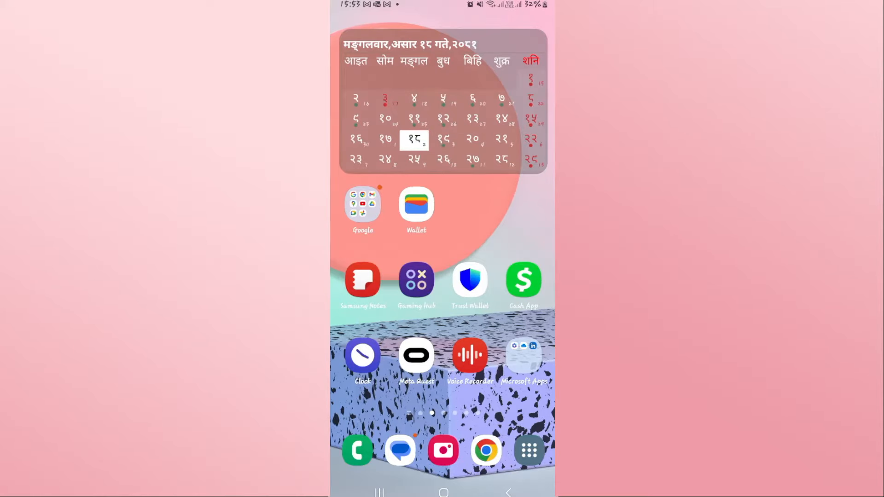
{"action": "mouse_move", "coordinate": [417, 361]}
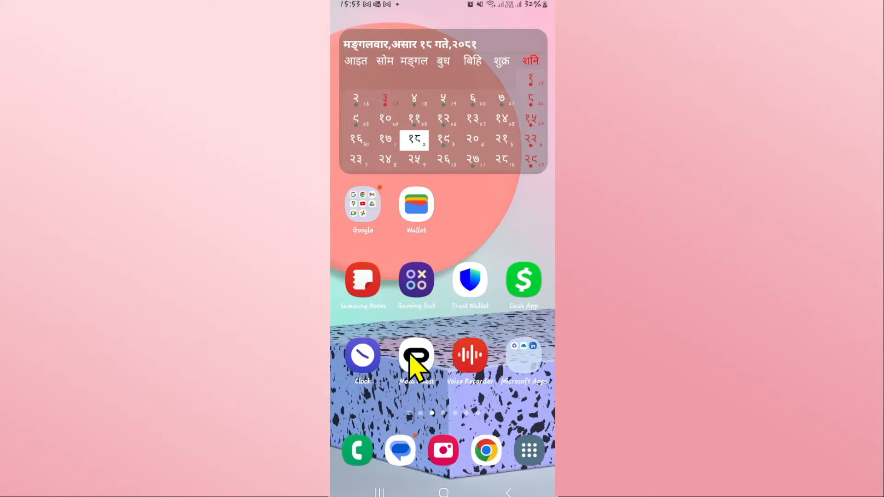
- Launch the Meta Horizon app from the home screen and let the Feed load
{"action": "left_click", "coordinate": [416, 356]}
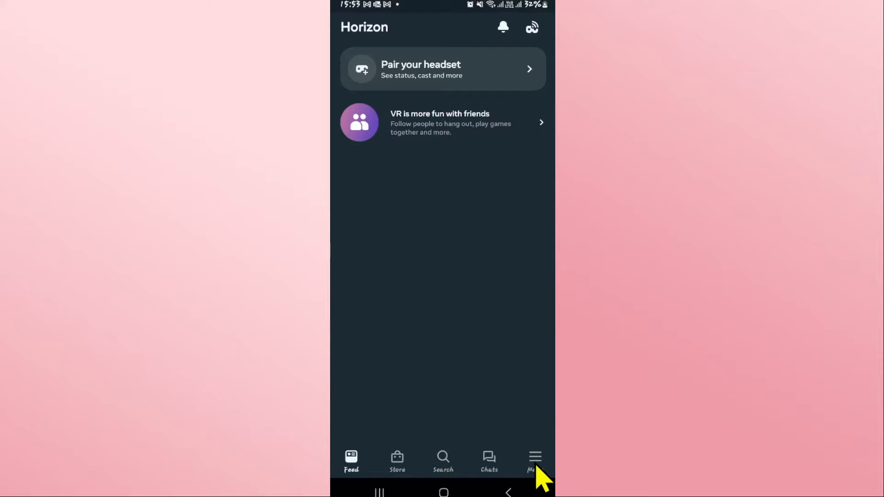
- Navigate through Menu and Settings to the Redeem Store code page
{"action": "left_click", "coordinate": [533, 459]}
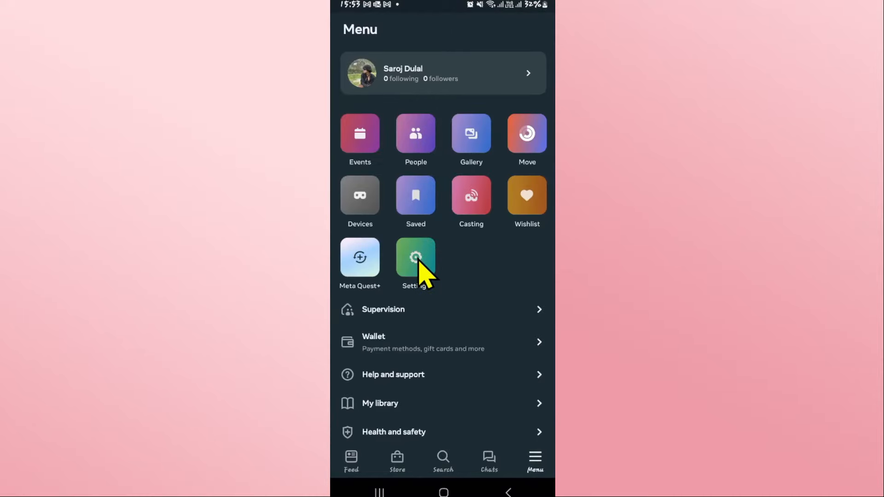
{"action": "left_click", "coordinate": [415, 257]}
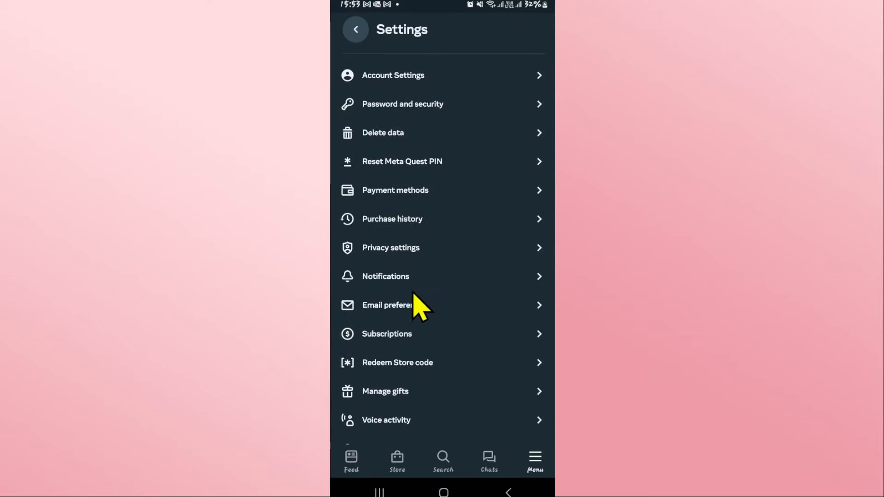
{"action": "mouse_move", "coordinate": [403, 375]}
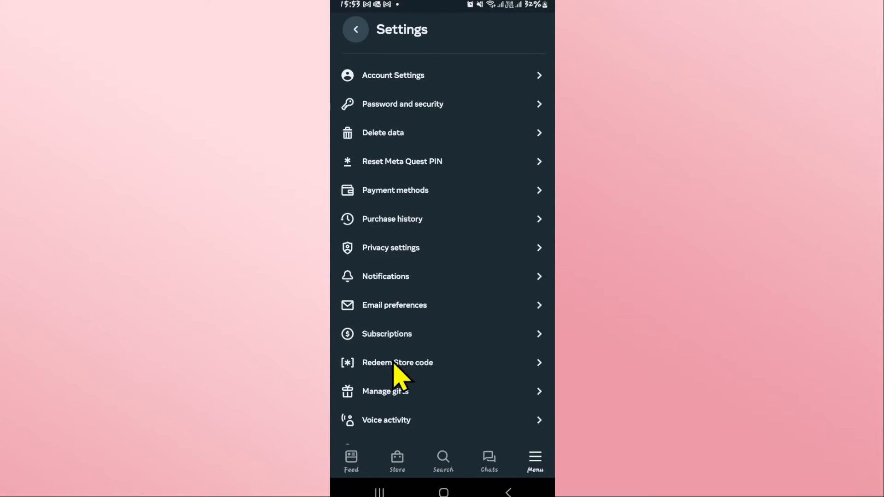
{"action": "left_click", "coordinate": [397, 363]}
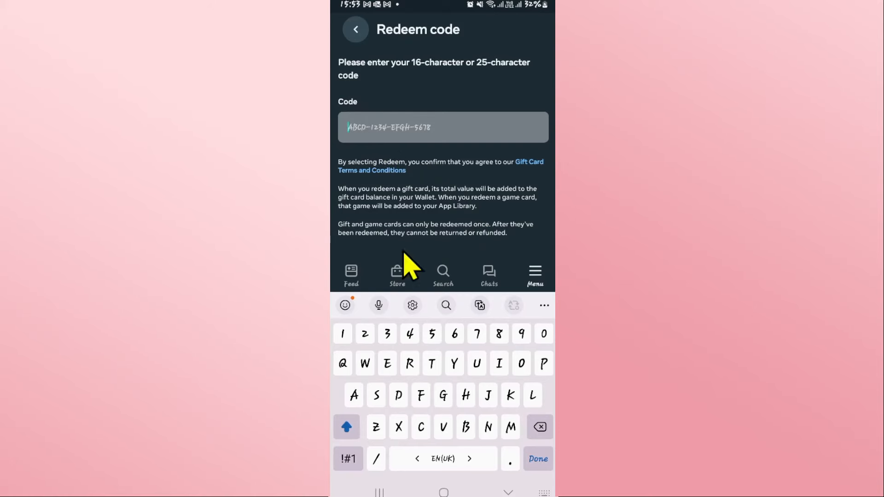
{"action": "mouse_move", "coordinate": [513, 488]}
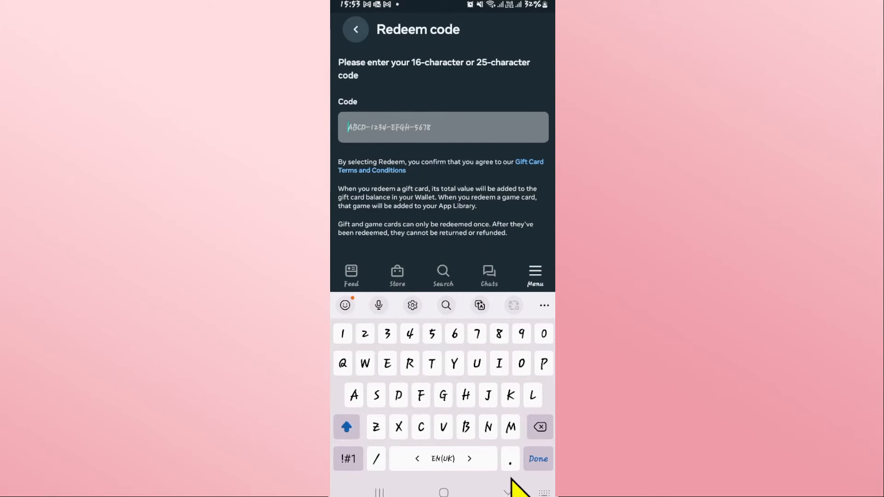
- Dismiss the keyboard and back out of the Redeem code page with no code entered
{"action": "left_click", "coordinate": [537, 458]}
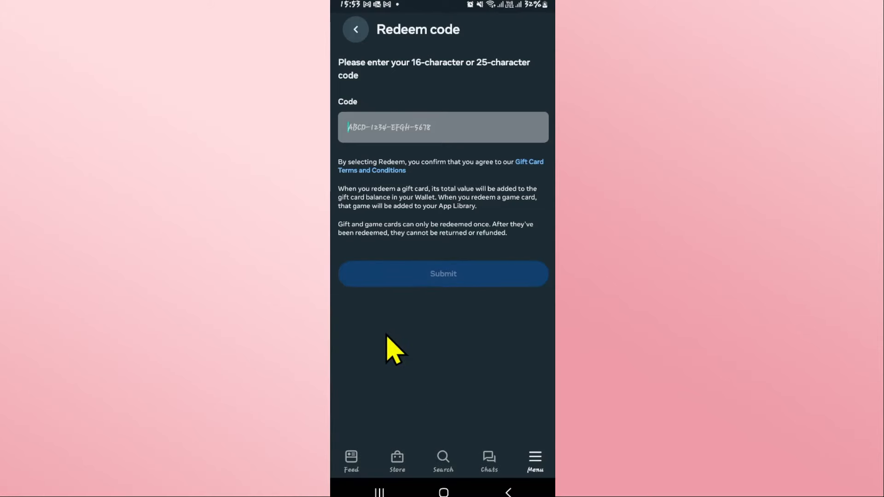
{"action": "mouse_move", "coordinate": [417, 290]}
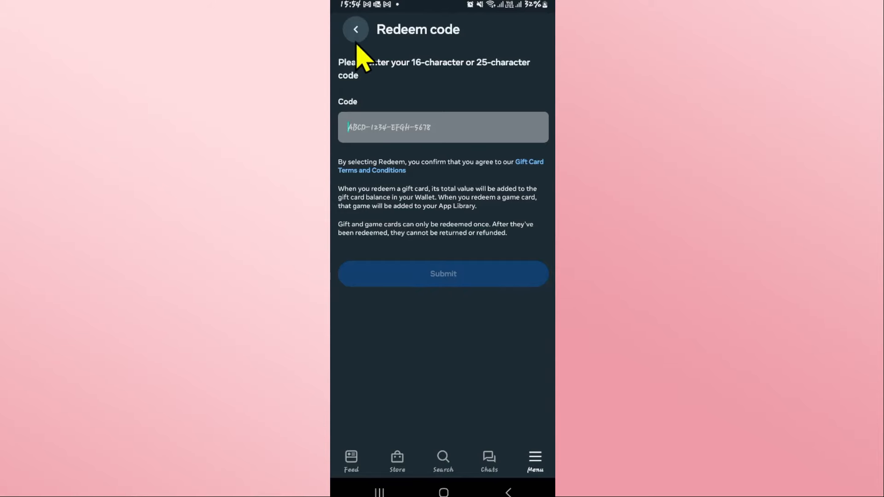
{"action": "left_click", "coordinate": [355, 30]}
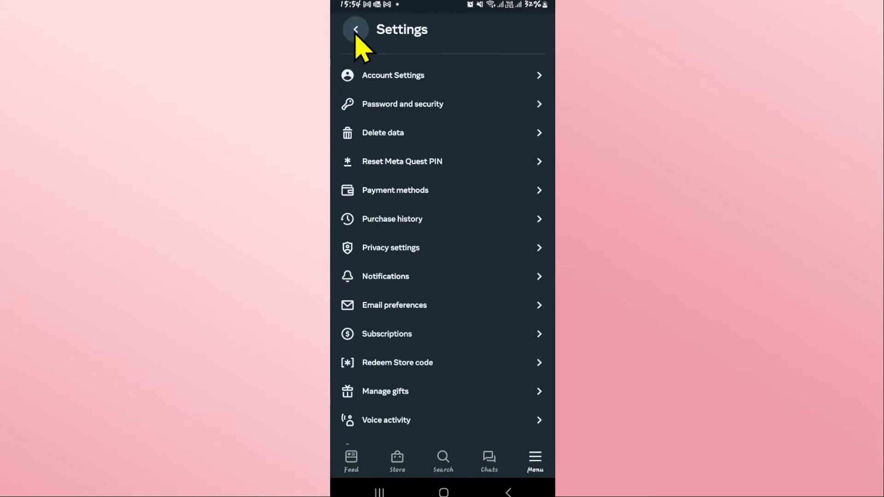
- Return from Settings to the main menu on the way to the Wallet's Quest Cash balance
{"action": "left_click", "coordinate": [356, 29]}
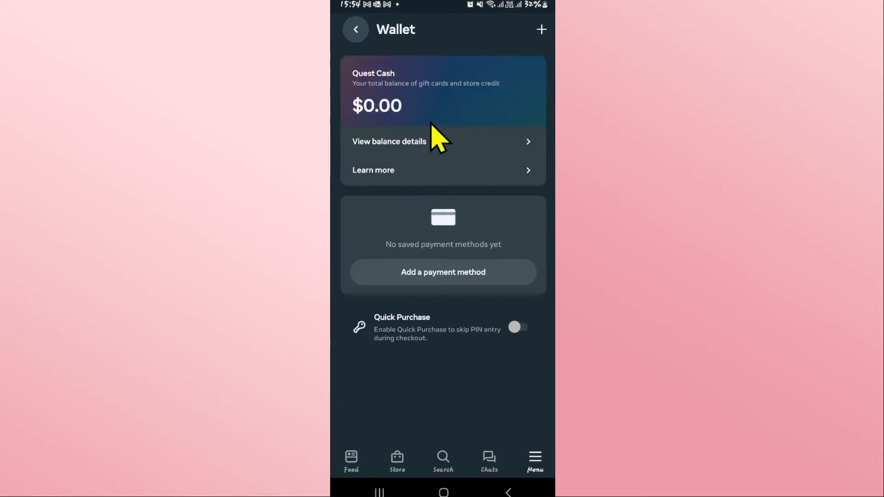
{"action": "mouse_move", "coordinate": [440, 138]}
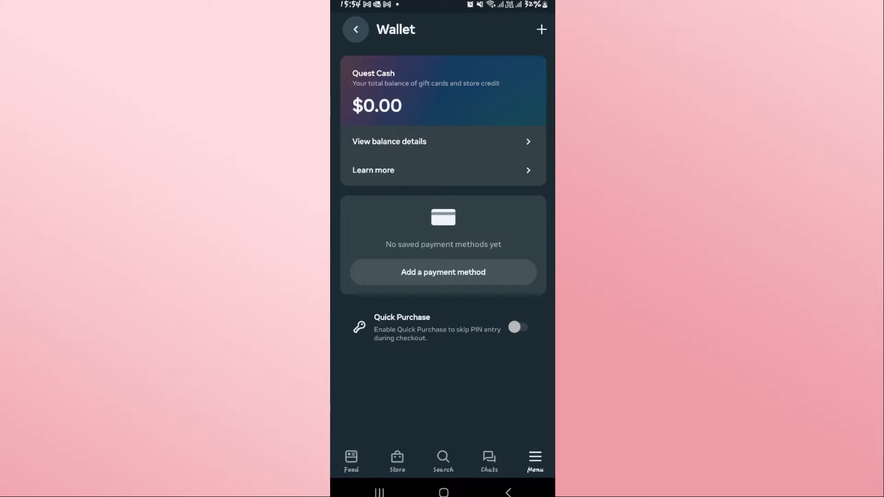